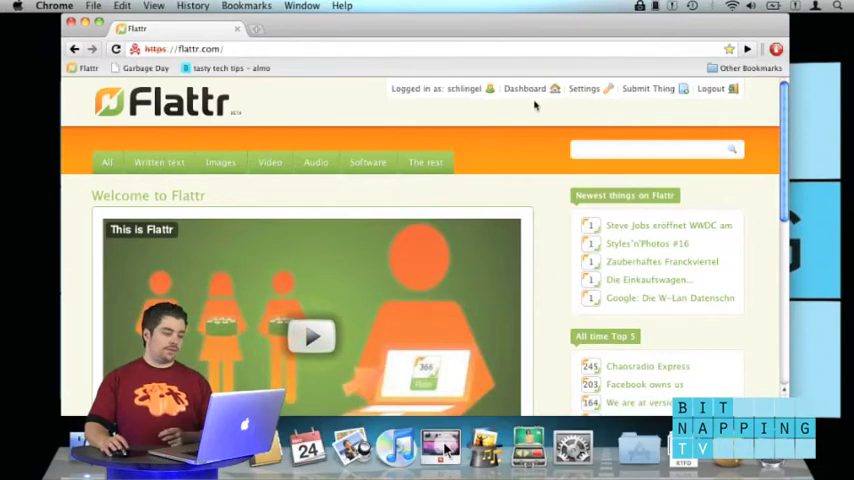
View the Flattr dashboard's €2 monthly amount and transactions, then start a new browser tab
left_click(524, 88)
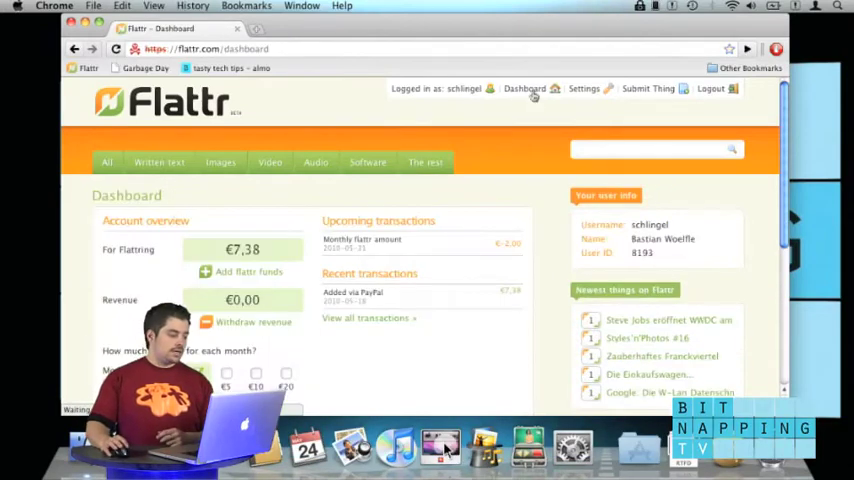
scroll("down", 3)
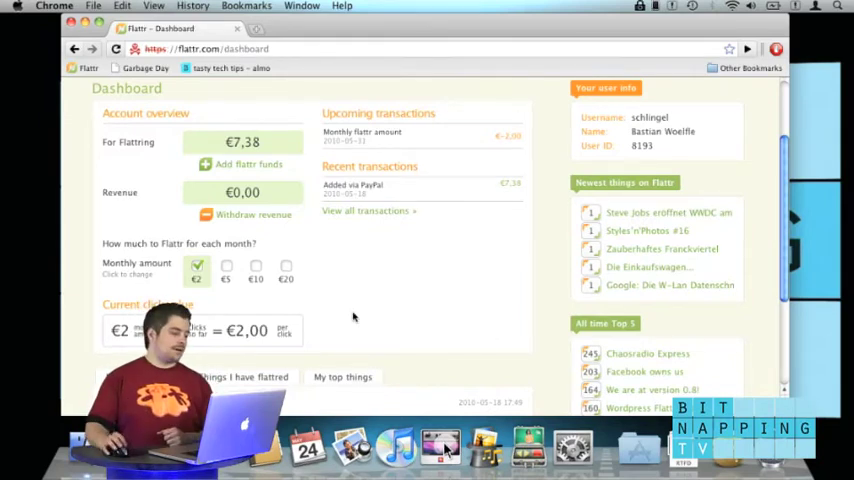
left_click(305, 33)
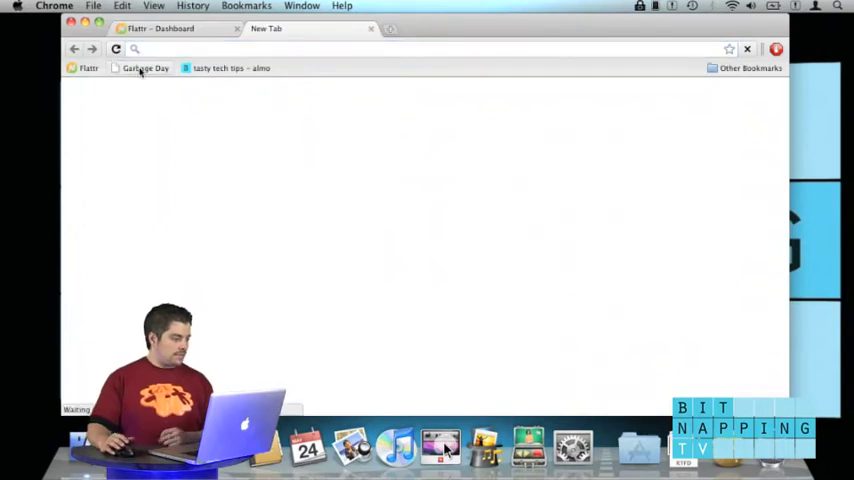
Flattr the bookmarked Garbage Day post (count 22 → 23) and return to the Flattr tab
left_click(145, 68)
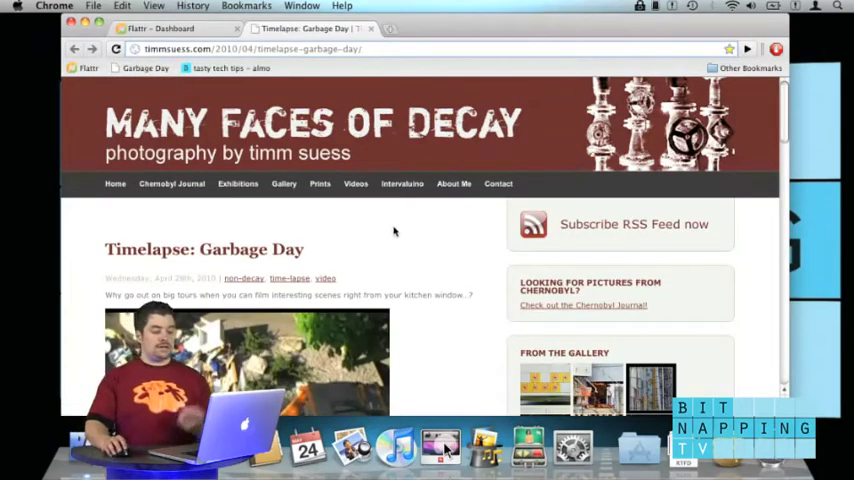
scroll("down", 3)
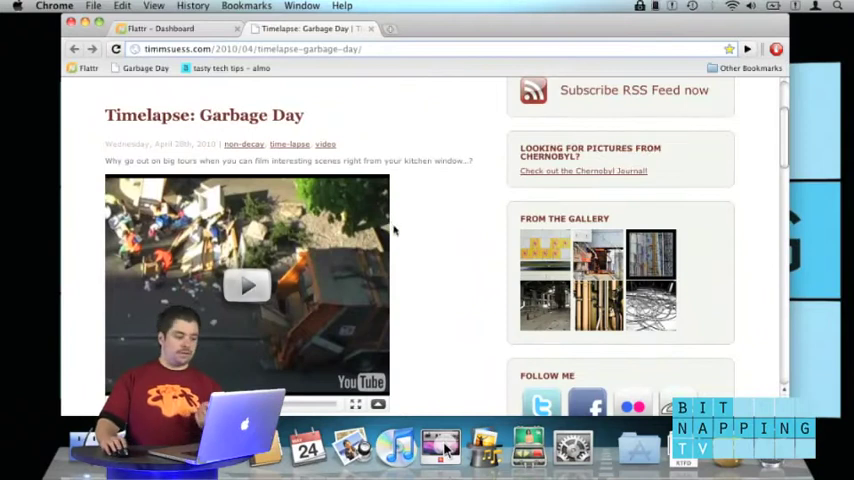
scroll("down", 3)
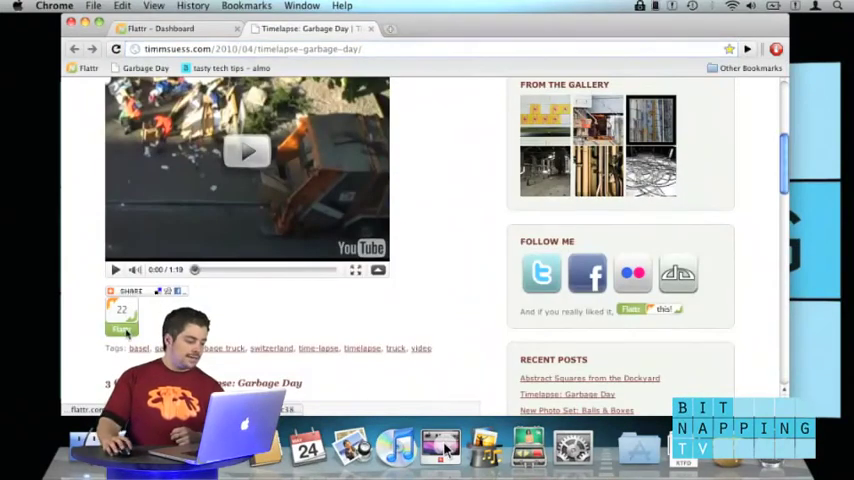
left_click(122, 328)
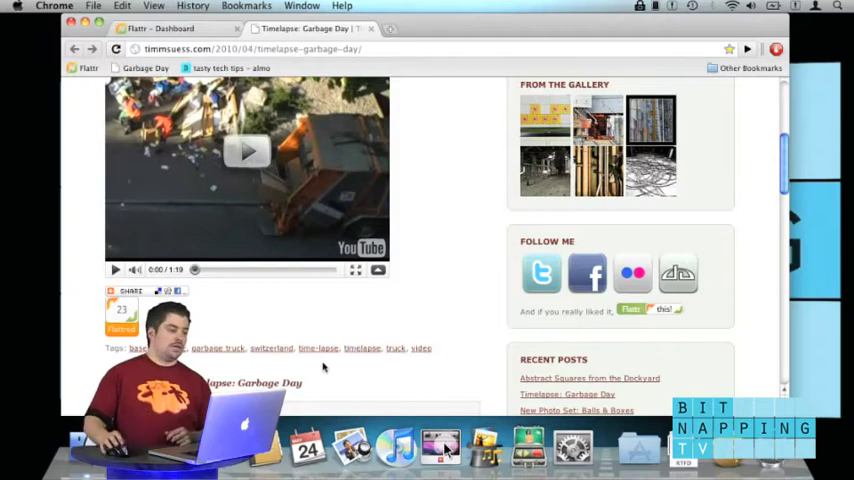
left_click(160, 28)
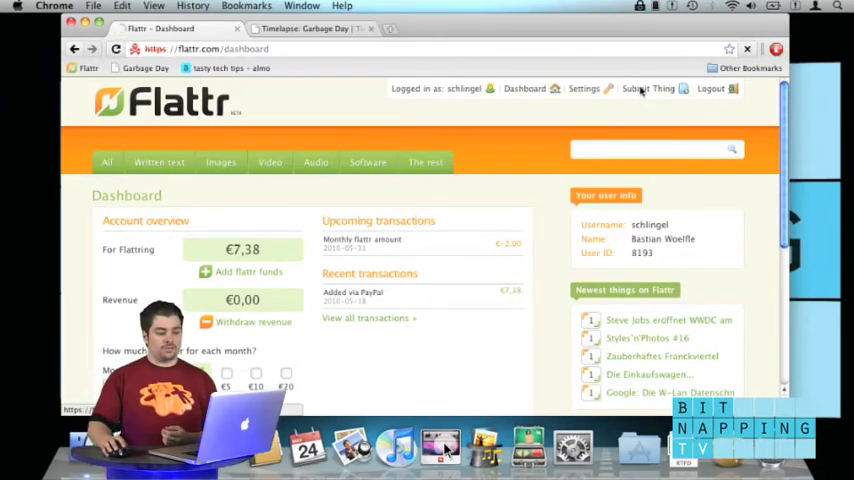
Go to Flattr's Submit Thing page from the dashboard header
left_click(647, 88)
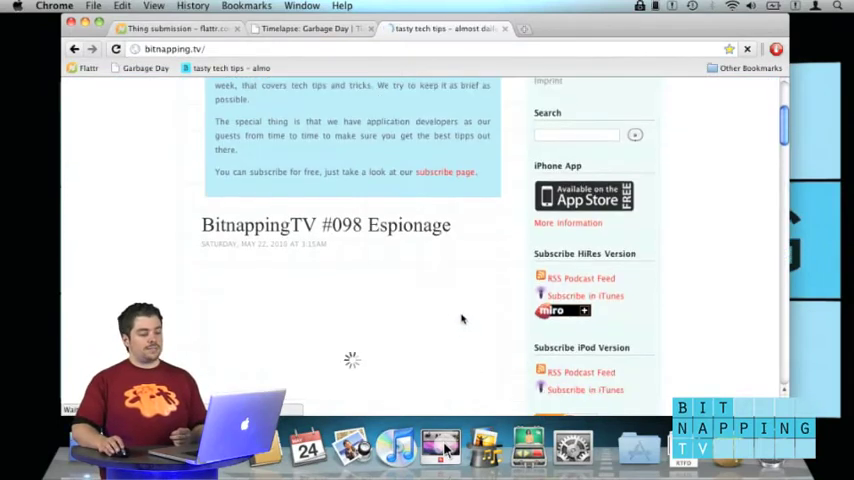
Bring Bitnapping TV's sidebar Flattr button into view beside the #098 Espionage post
scroll("down", 3)
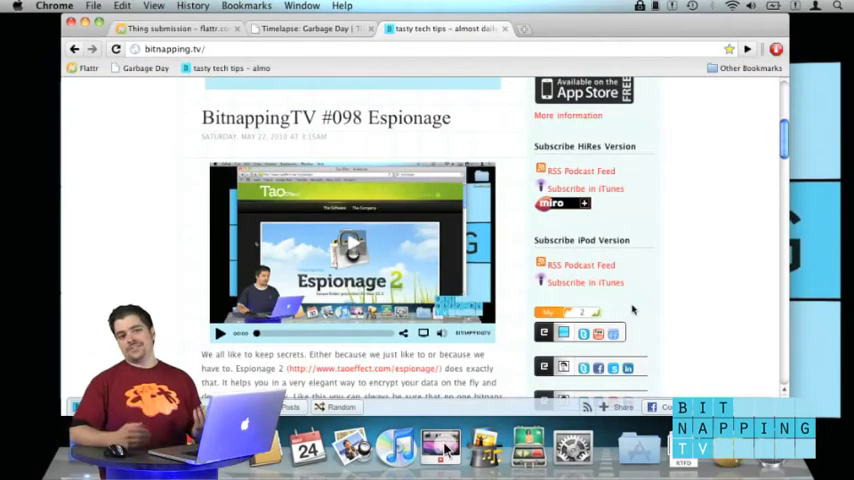